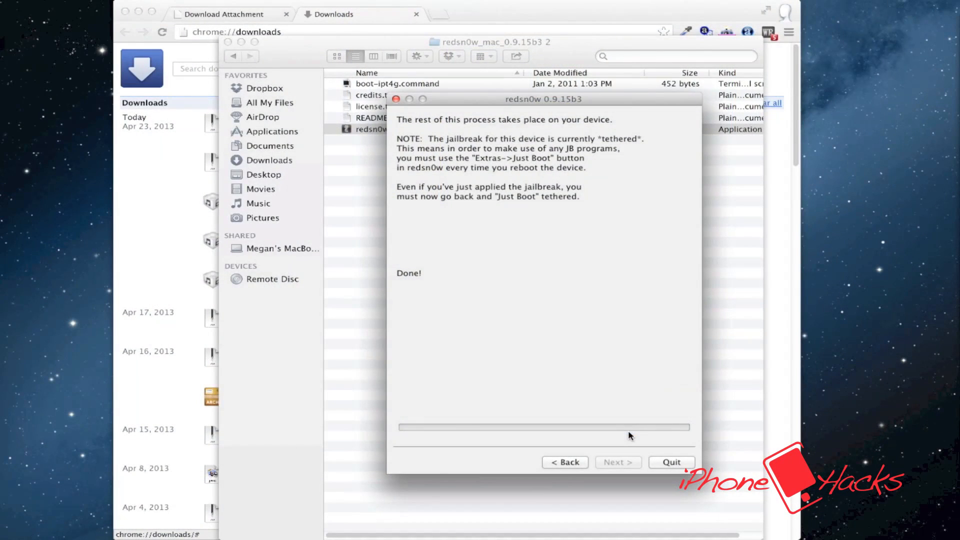
Step: Return from the Done screen to redsn0w's Extras tools after the tethered jailbreak
click(564, 462)
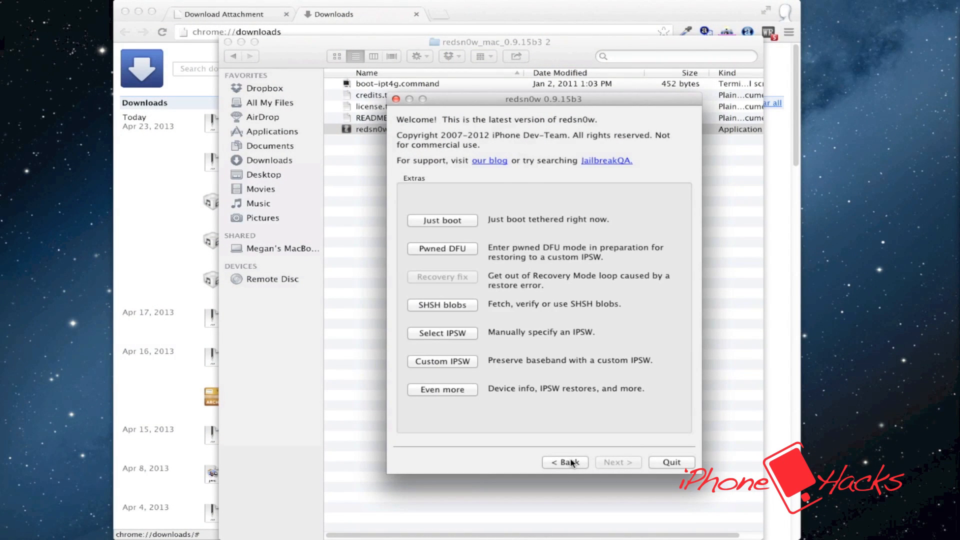
mouse_move(497, 249)
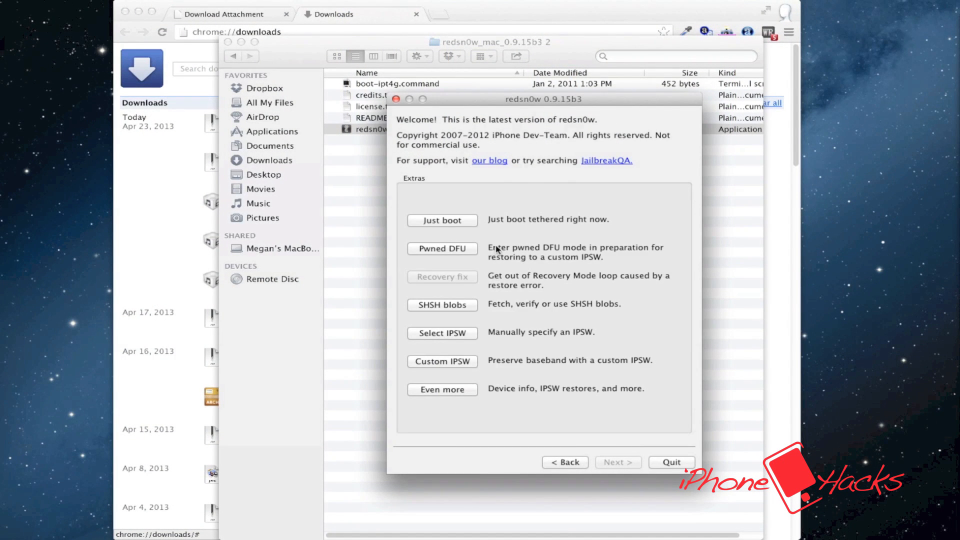
mouse_move(463, 222)
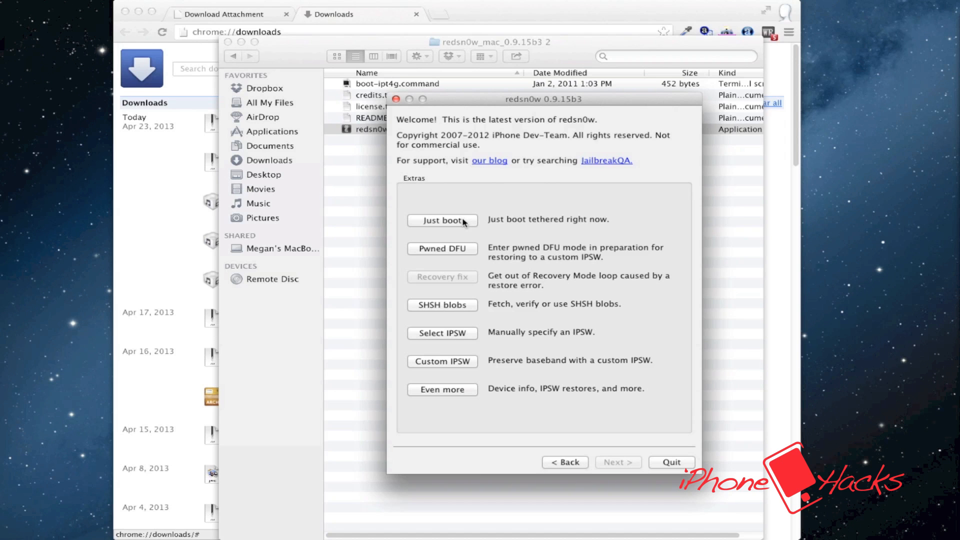
mouse_move(473, 264)
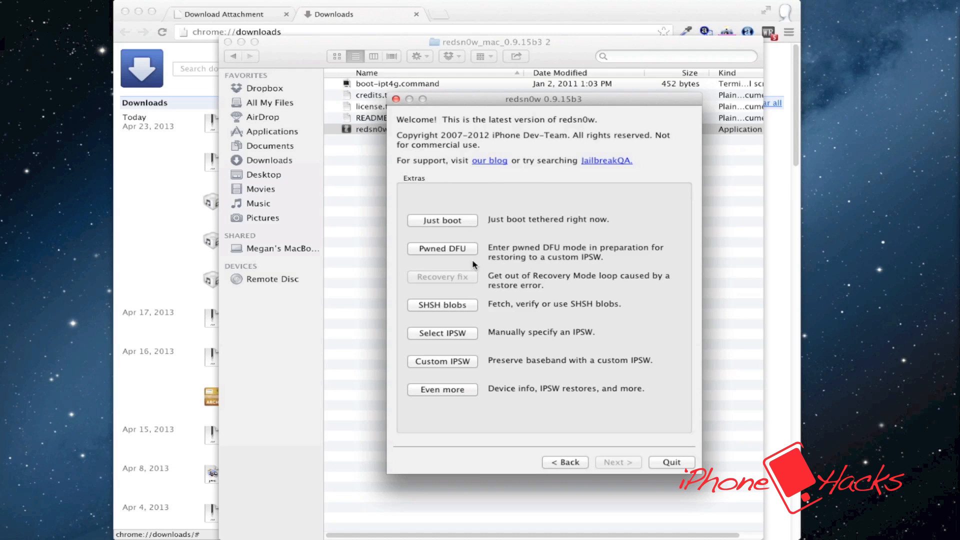
Step: Select iPod4,1_6.0_10A403_Restore.ipsw from Downloads as the session firmware
click(442, 332)
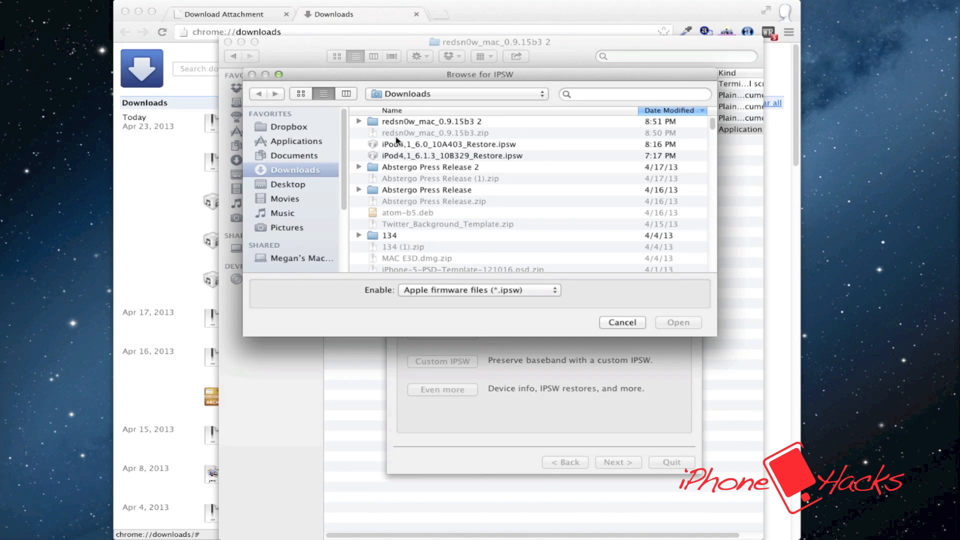
click(448, 144)
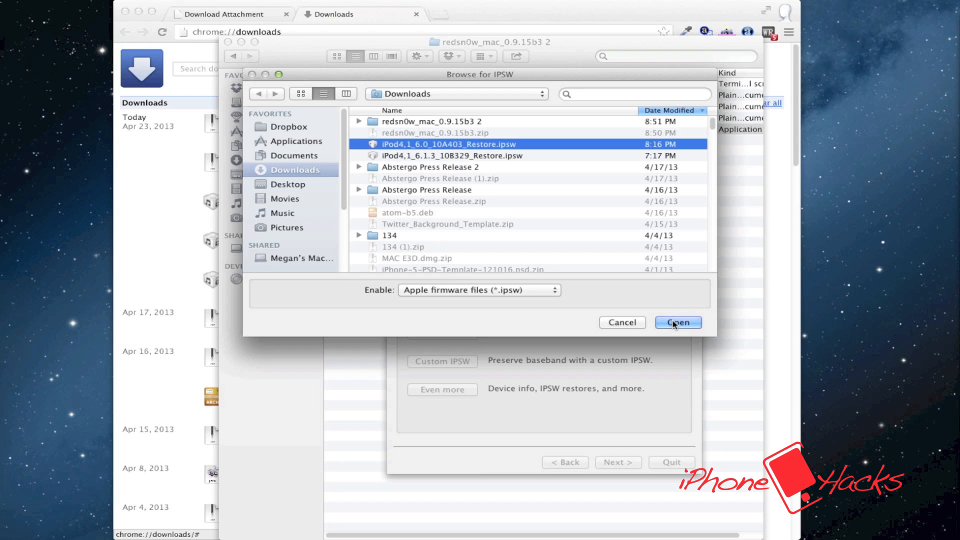
click(678, 323)
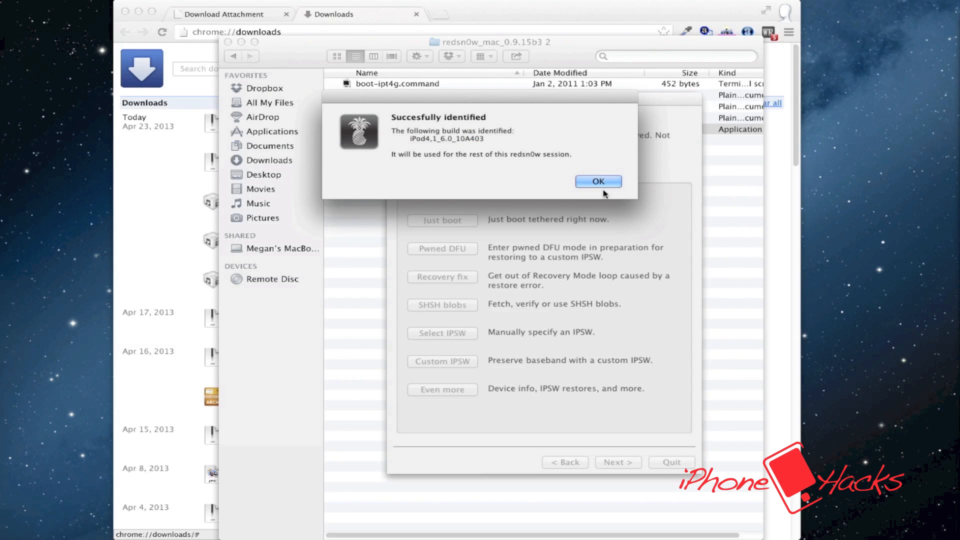
Step: Acknowledge the identified build, choose Just boot and proceed through the DFU instructions to limera1n
click(597, 181)
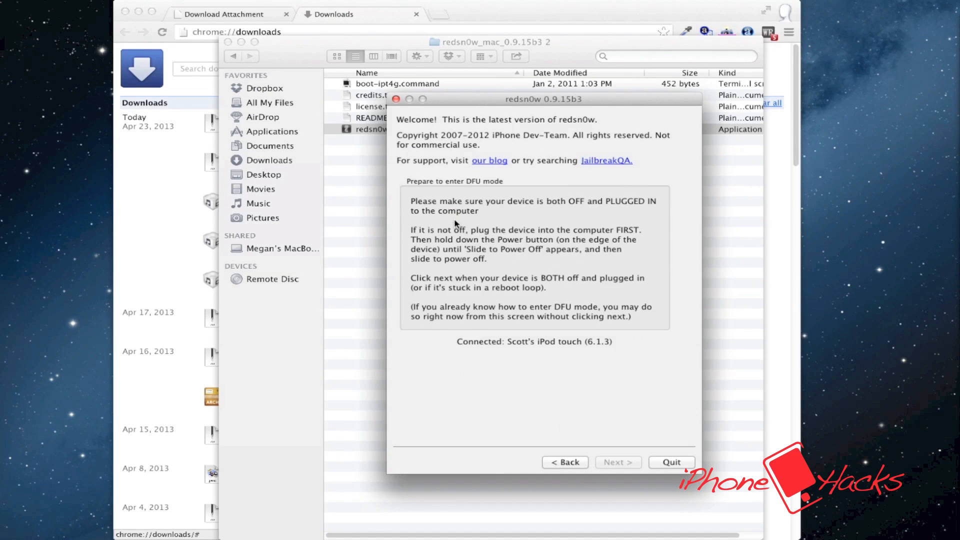
click(617, 462)
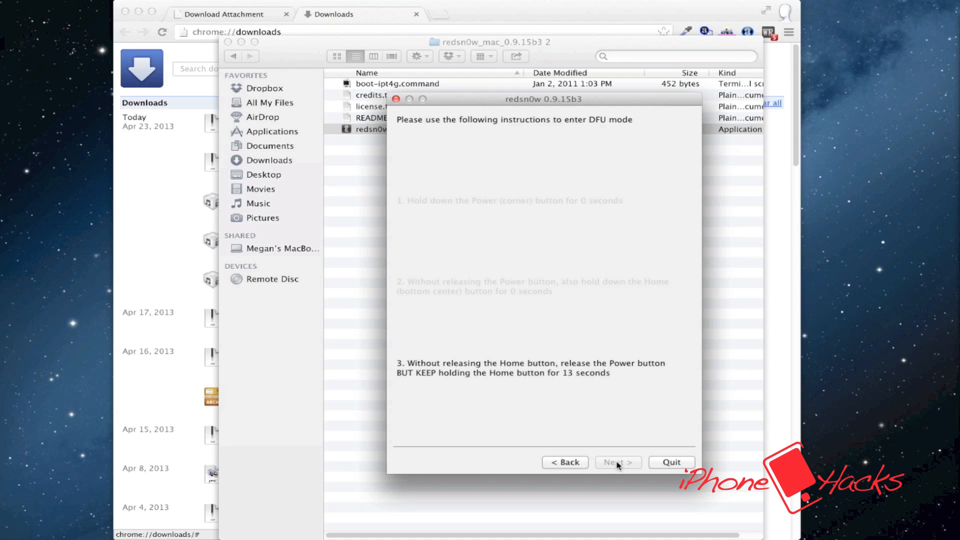
click(618, 462)
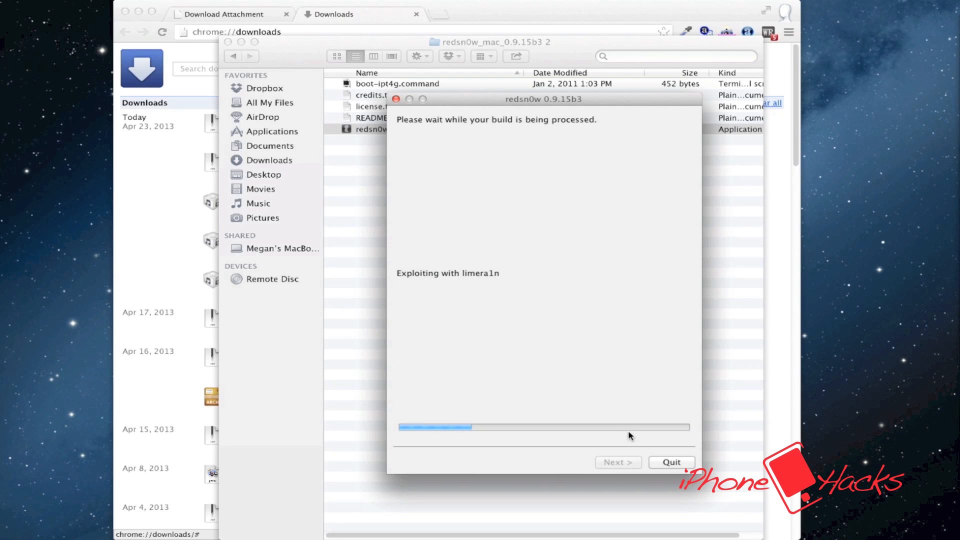